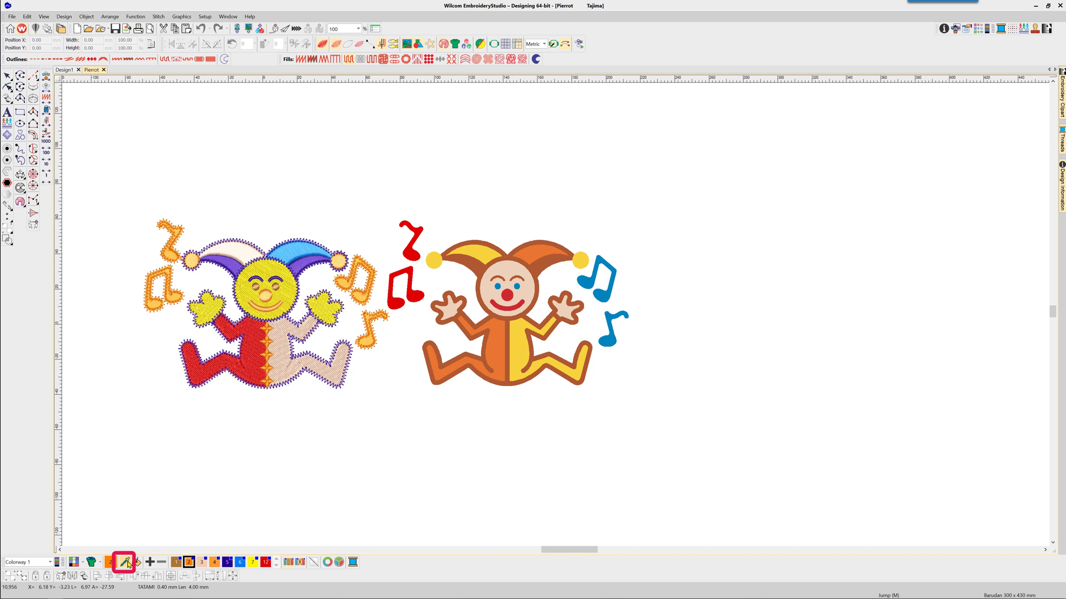
Step: Sample the Pierrot's red leg and then its yellow with the eyedropper, making yellow current
{"action": "left_click", "coordinate": [123, 561]}
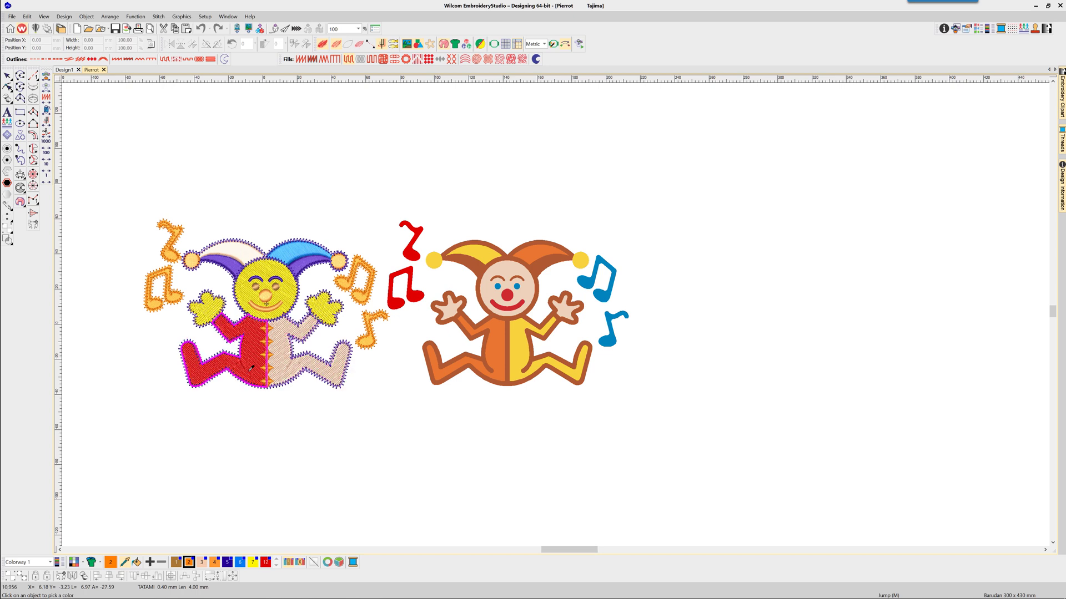
{"action": "left_click", "coordinate": [264, 562]}
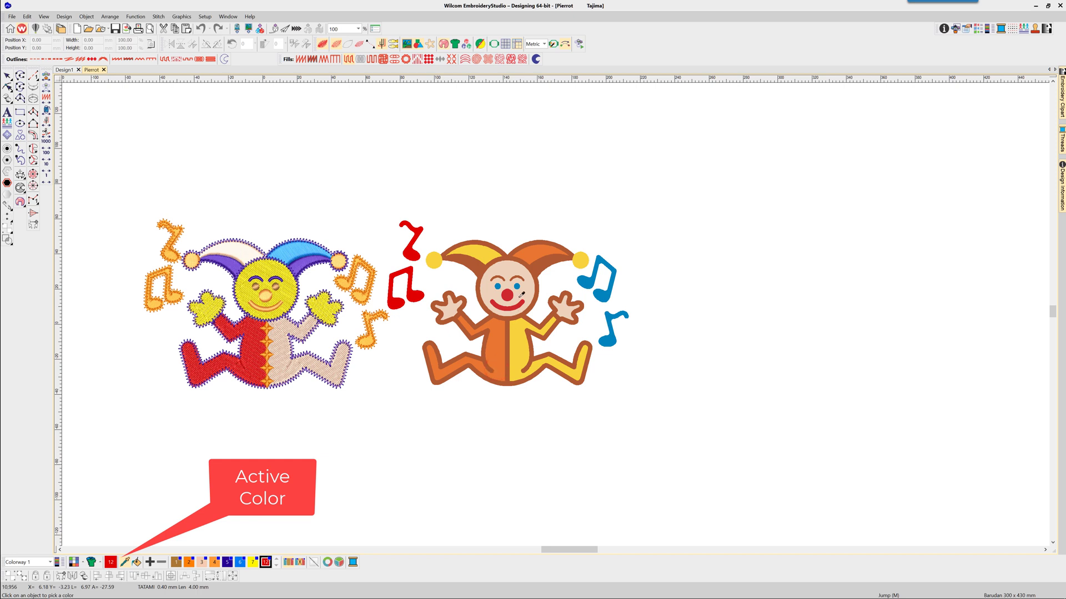
{"action": "left_click", "coordinate": [214, 561]}
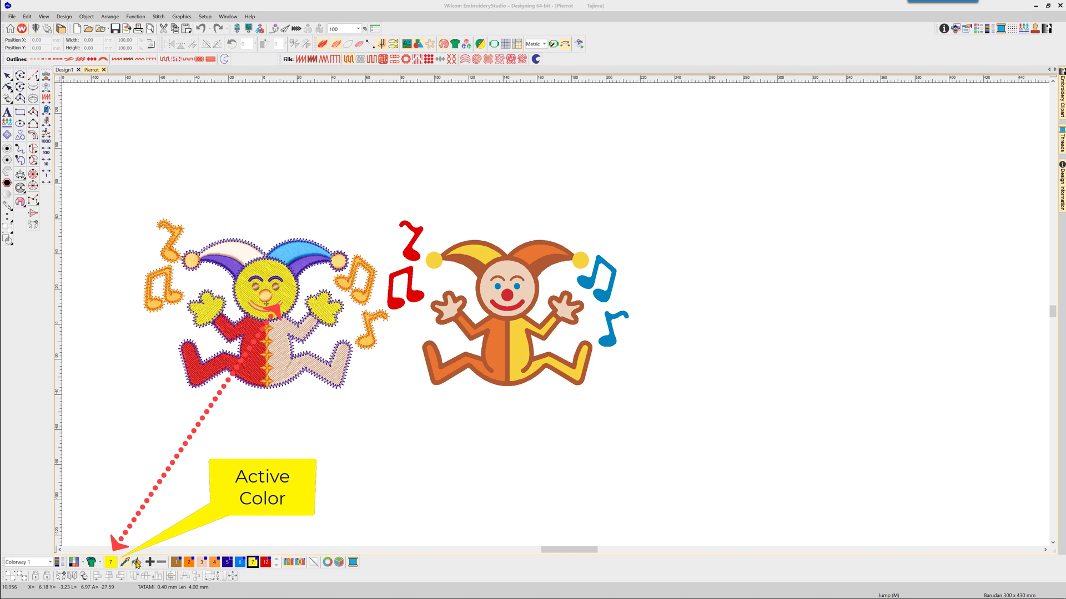
Step: Bucket-fill the Pierrot's blue hat section with the current yellow
{"action": "left_click", "coordinate": [124, 562]}
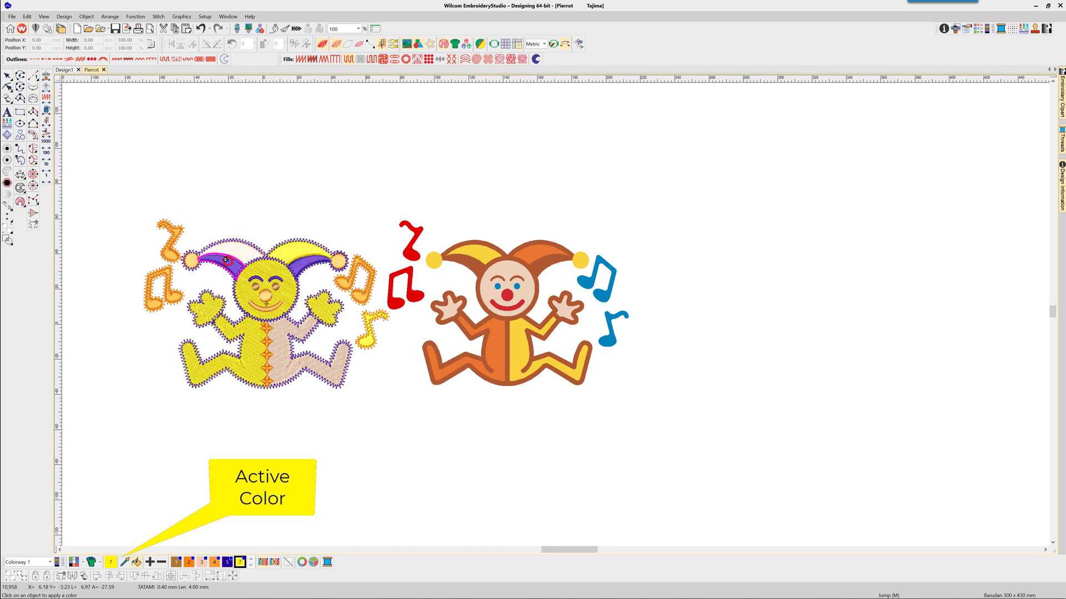
{"action": "left_click", "coordinate": [217, 264]}
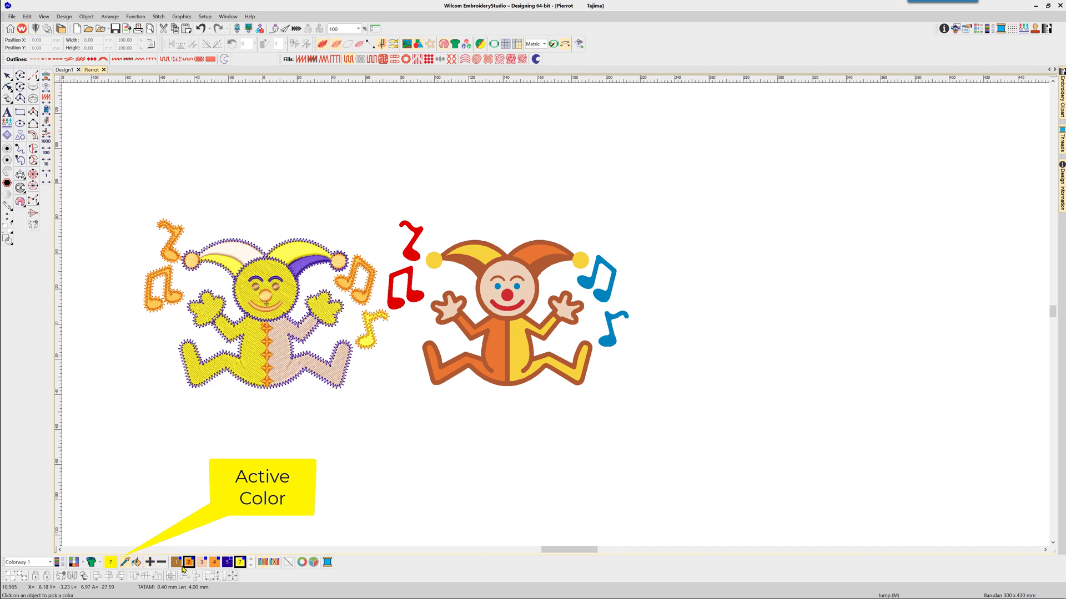
Step: Make the brown palette swatch the current thread colour
{"action": "left_click", "coordinate": [176, 562]}
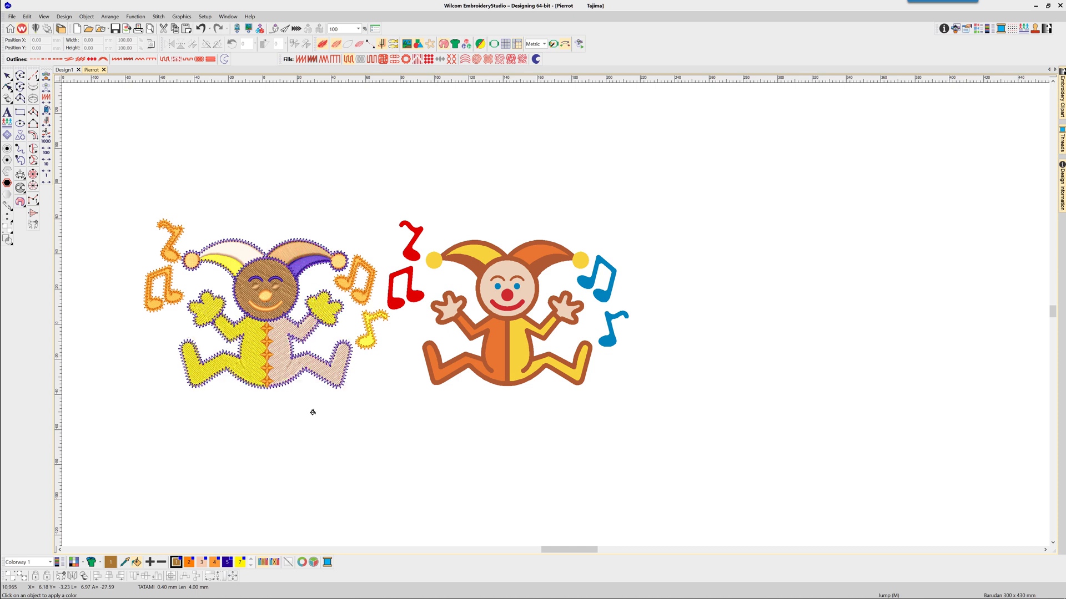
{"action": "mouse_move", "coordinate": [205, 579]}
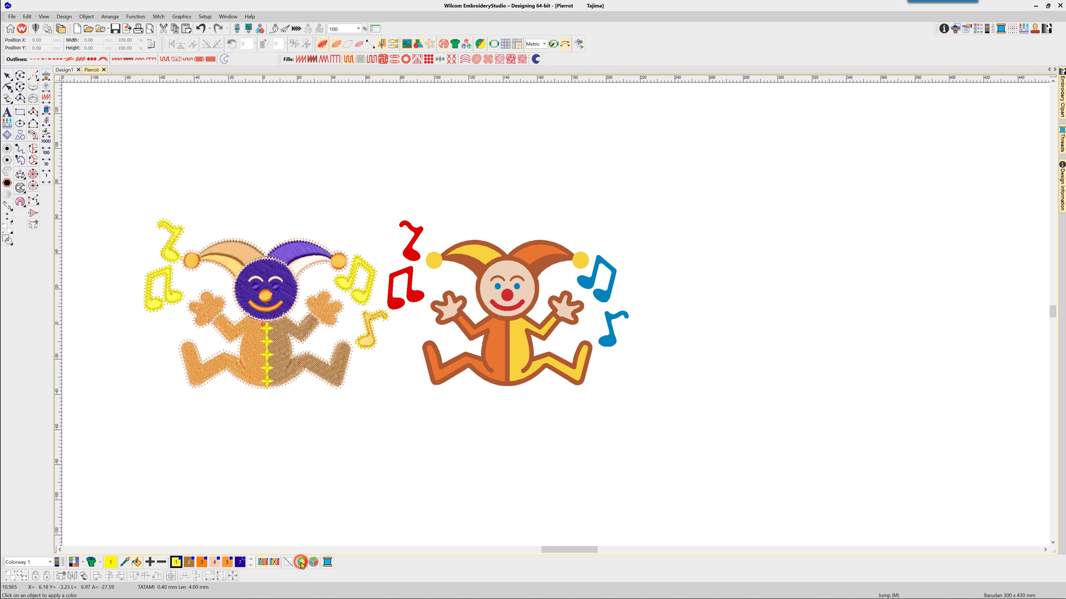
Step: Cycle the used colours three times to reach the orange suit, purple panel and tan face
{"action": "left_click", "coordinate": [302, 562]}
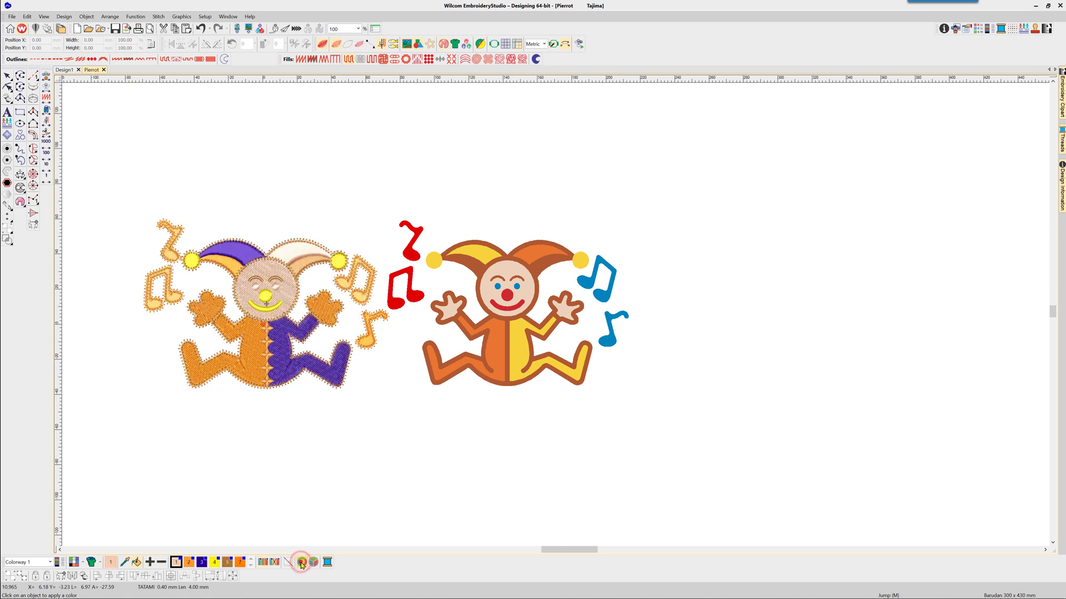
{"action": "left_click", "coordinate": [301, 562]}
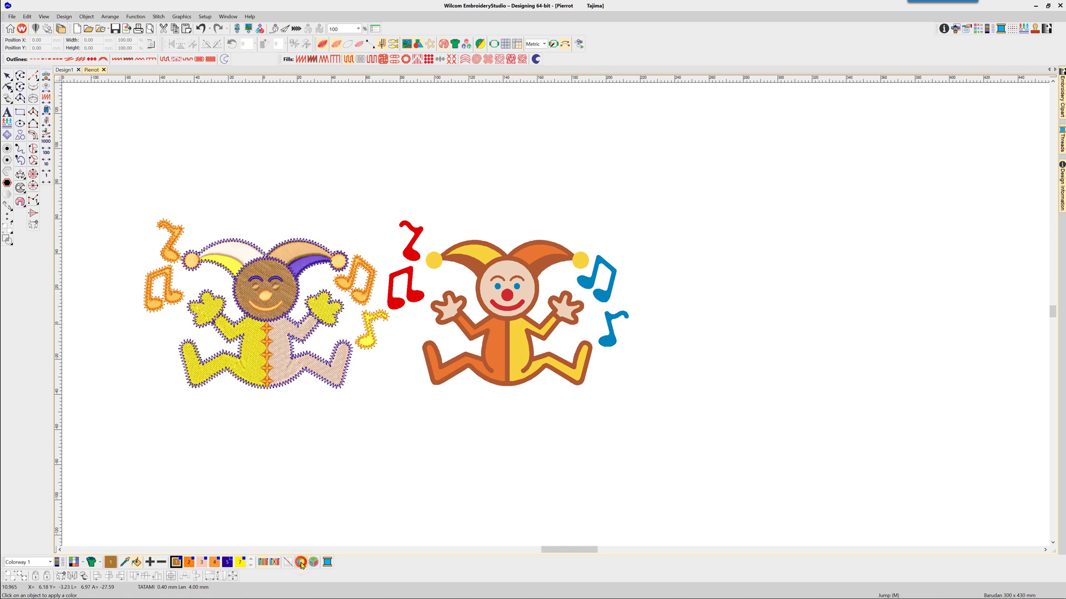
{"action": "left_click", "coordinate": [301, 563]}
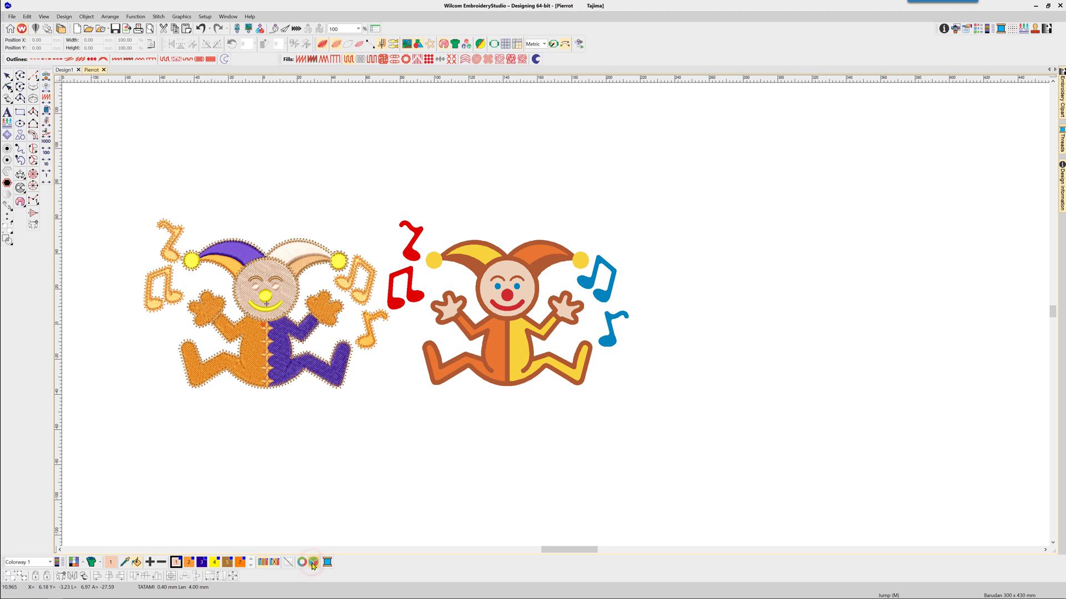
Step: Preview a Triad scheme of teal, purple and gold in the Color Wheel
{"action": "left_click", "coordinate": [312, 562]}
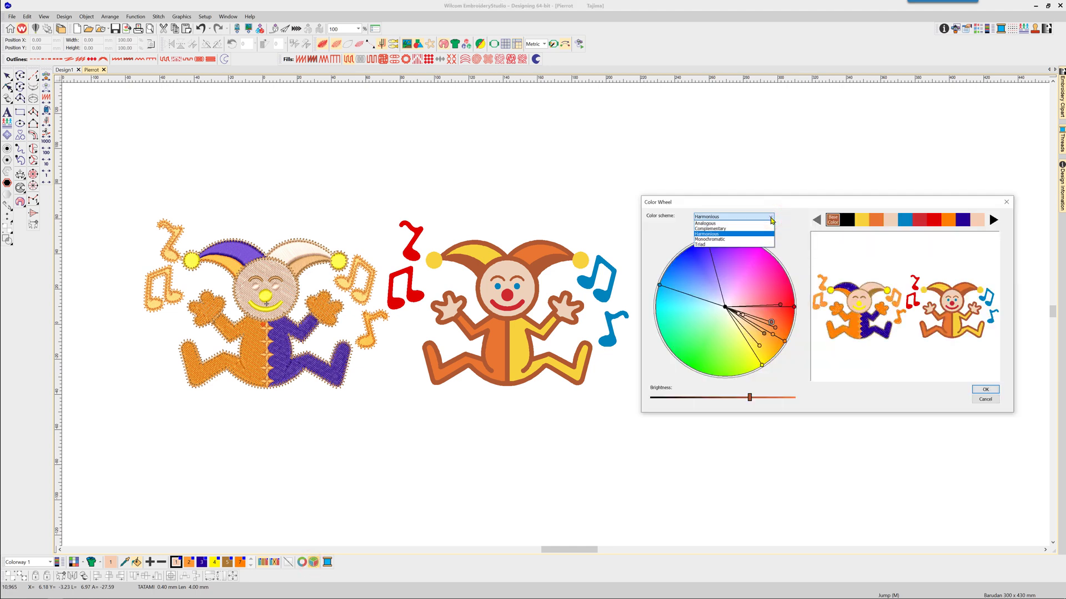
{"action": "mouse_move", "coordinate": [711, 228]}
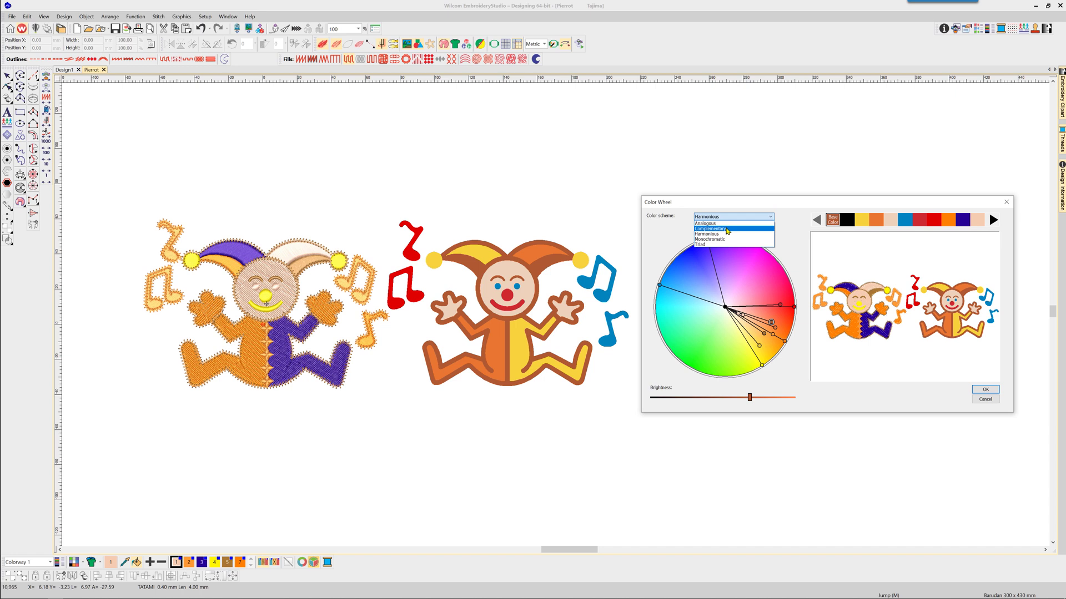
{"action": "mouse_move", "coordinate": [711, 239]}
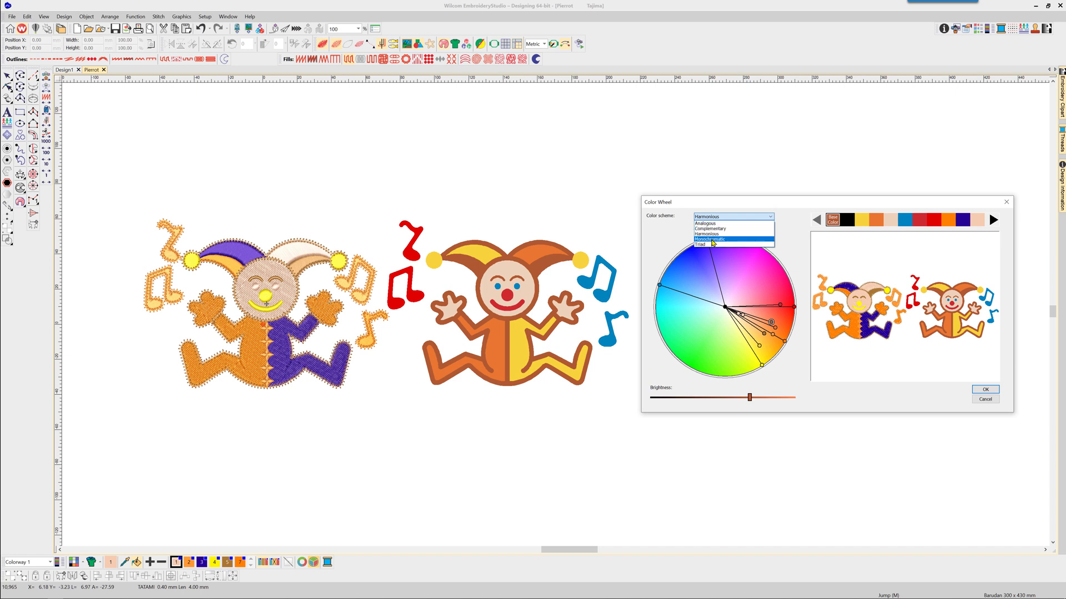
{"action": "left_click", "coordinate": [700, 245]}
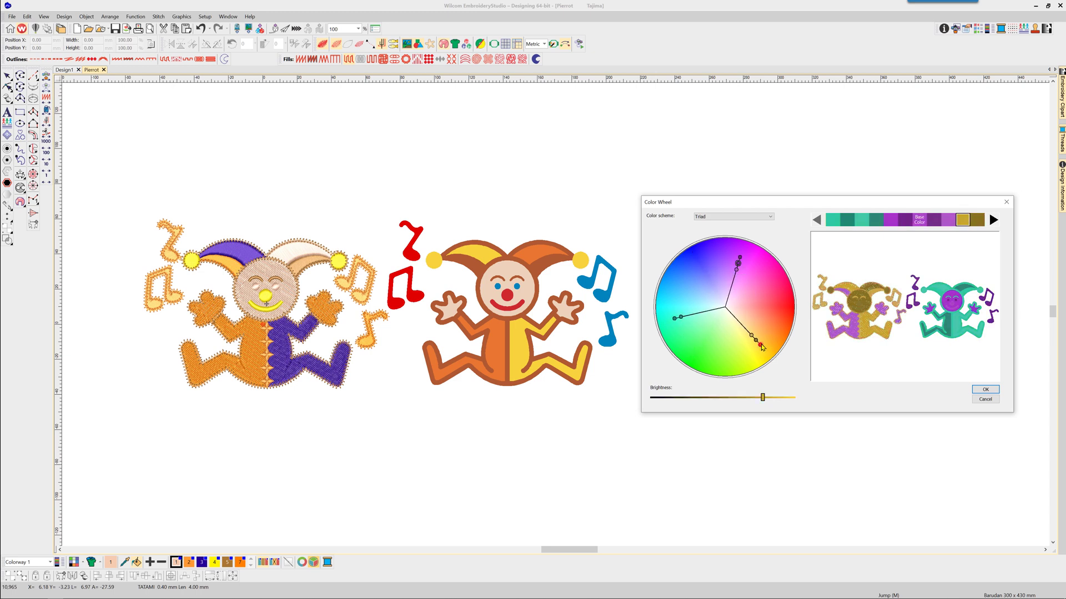
Step: Try Complementary then Analogous schemes and shift their hues around the wheel
{"action": "left_click", "coordinate": [768, 216]}
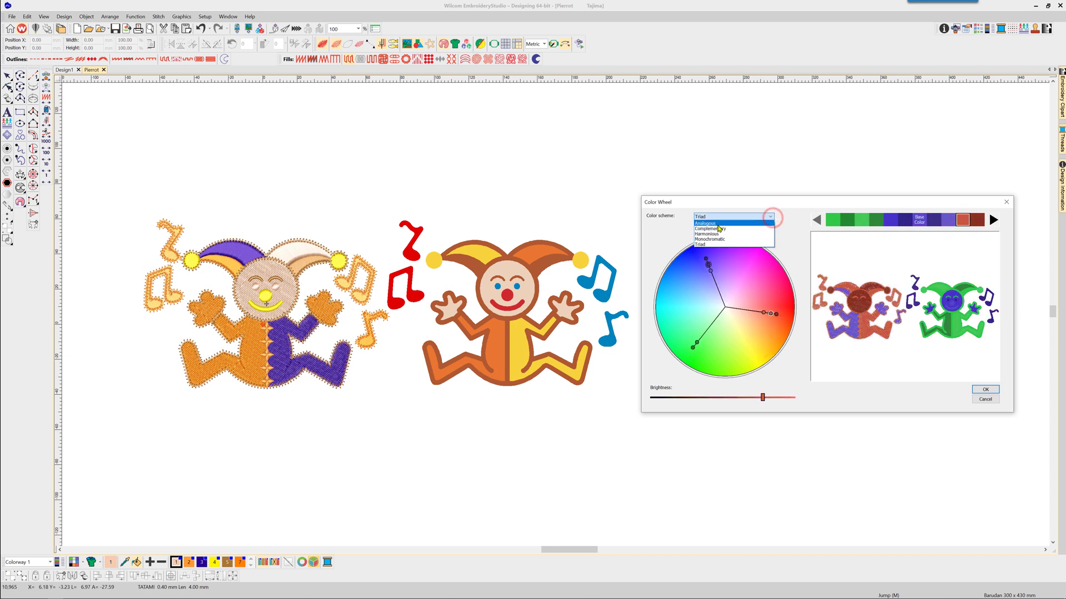
{"action": "left_click", "coordinate": [710, 223]}
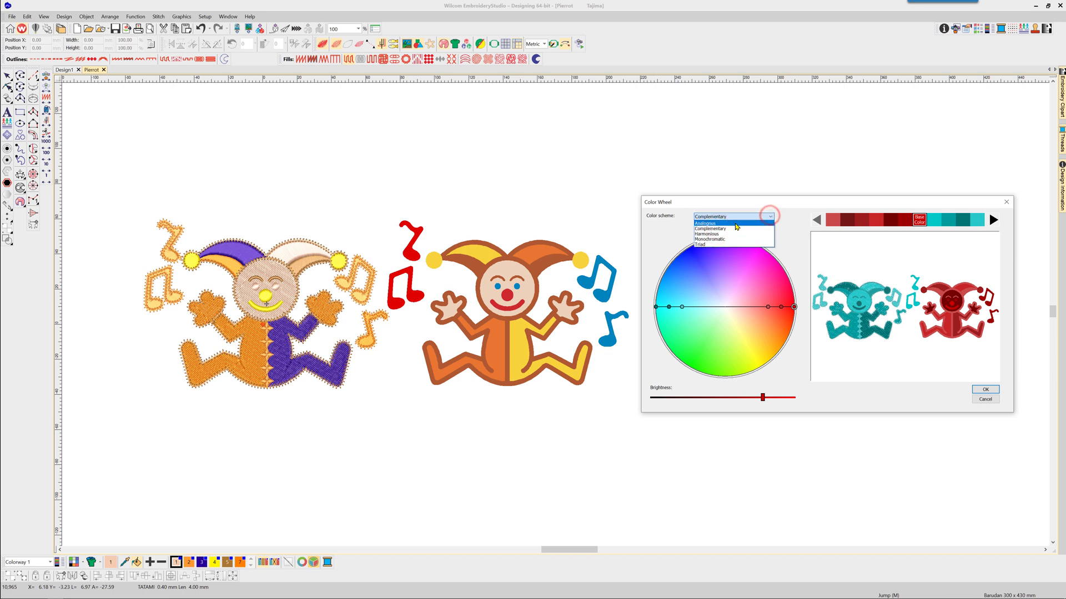
{"action": "left_click", "coordinate": [706, 223]}
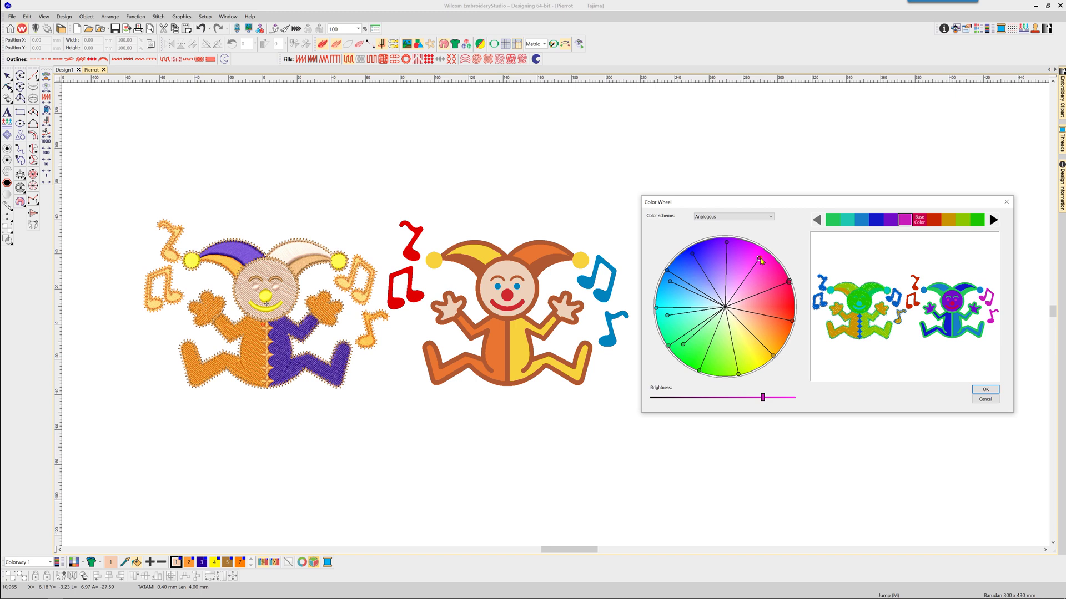
{"action": "left_click", "coordinate": [761, 262]}
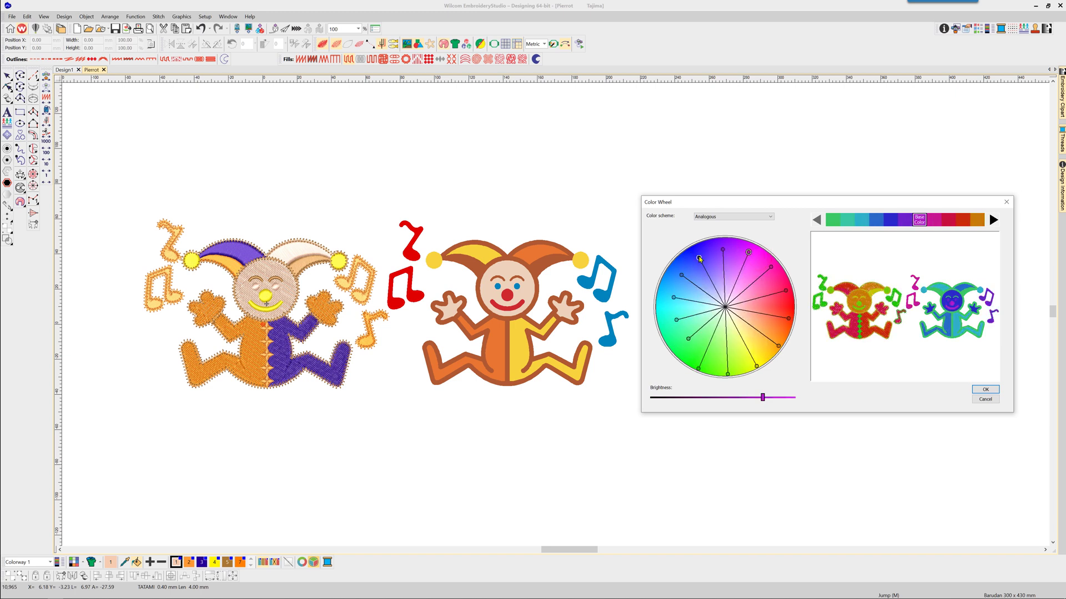
{"action": "left_click", "coordinate": [697, 256]}
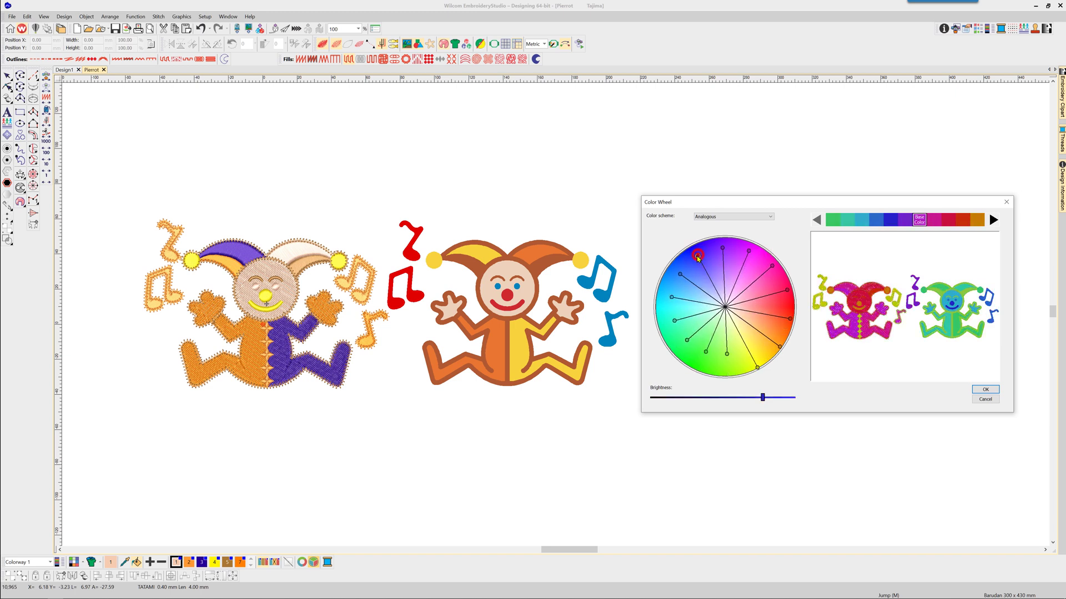
{"action": "left_click", "coordinate": [681, 285]}
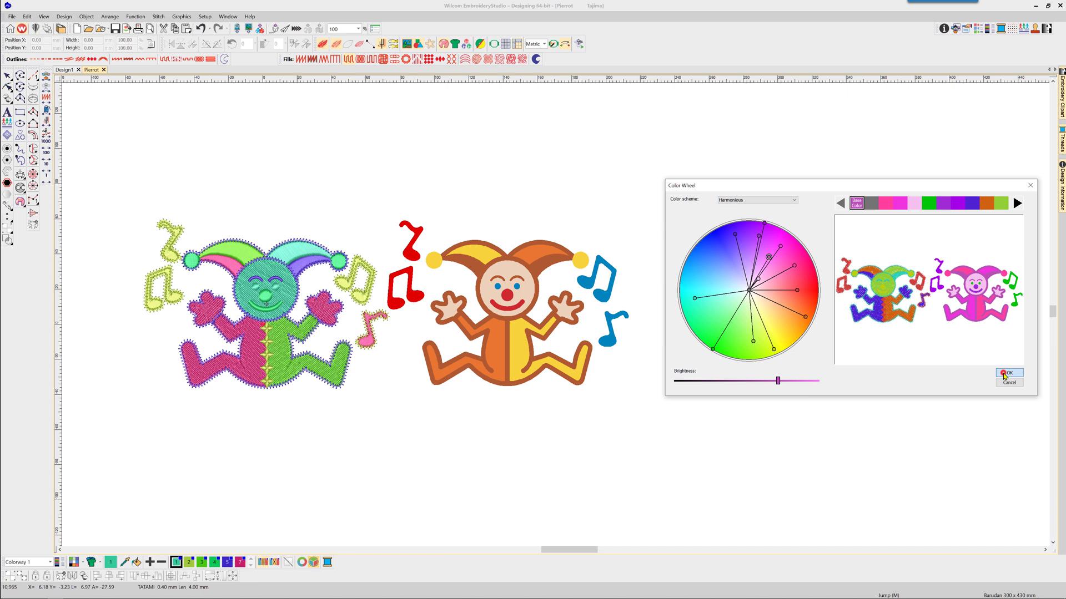
Step: Apply the colour scheme, giving the Pierrot a red face and pink notes and limbs
{"action": "left_click", "coordinate": [1008, 373]}
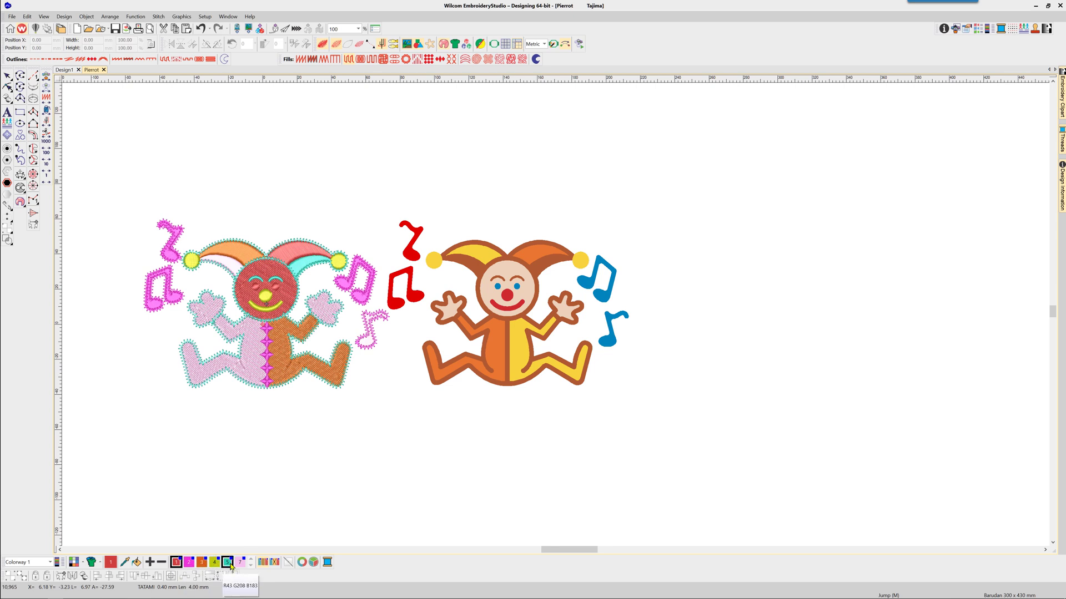
{"action": "mouse_move", "coordinate": [998, 67]}
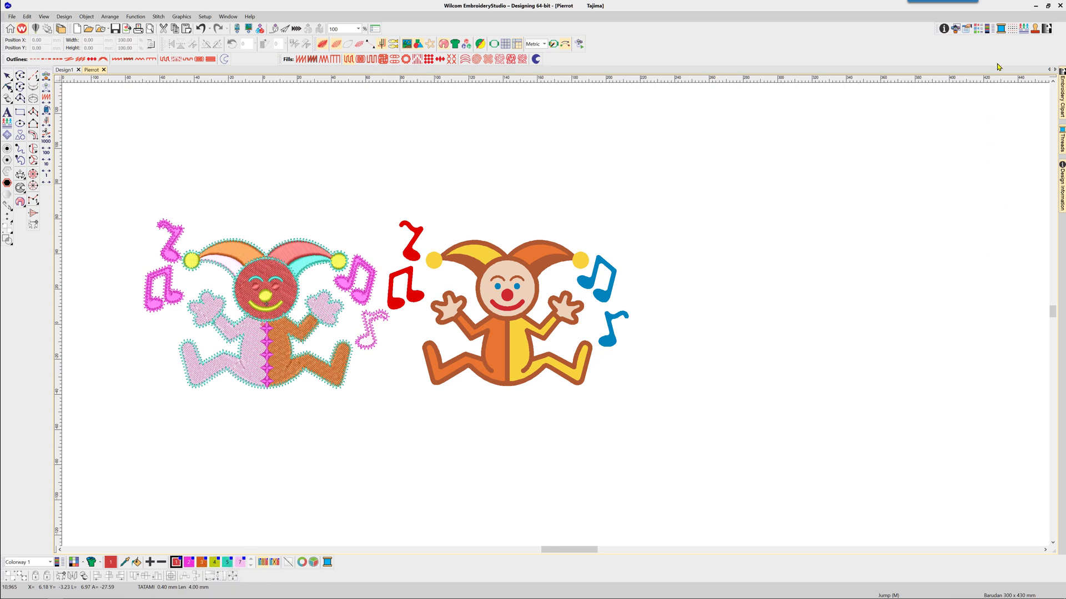
Step: Show the Threads docker and bring up the Select Thread Charts dialog
{"action": "left_click", "coordinate": [999, 28]}
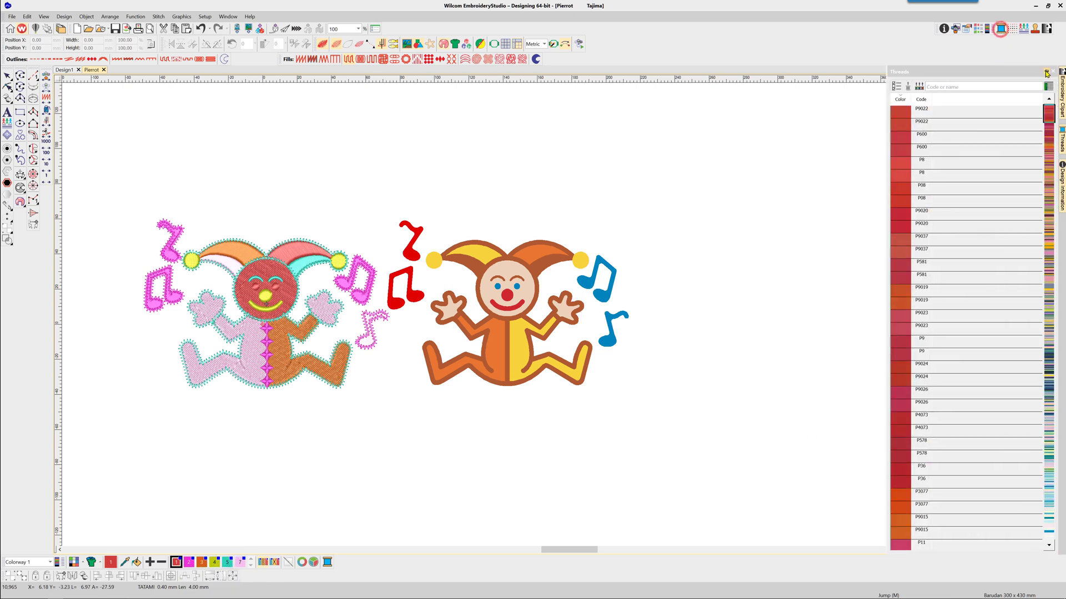
{"action": "left_click", "coordinate": [897, 87]}
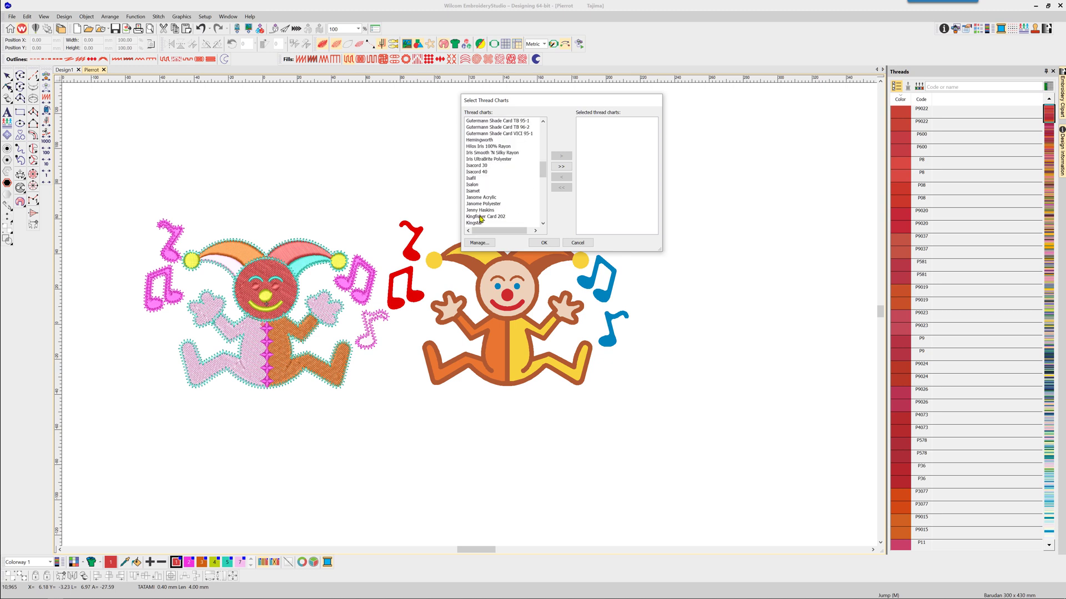
Step: Add the Kingstar thread chart and match all design colours to Kingstar threads
{"action": "left_click", "coordinate": [561, 156]}
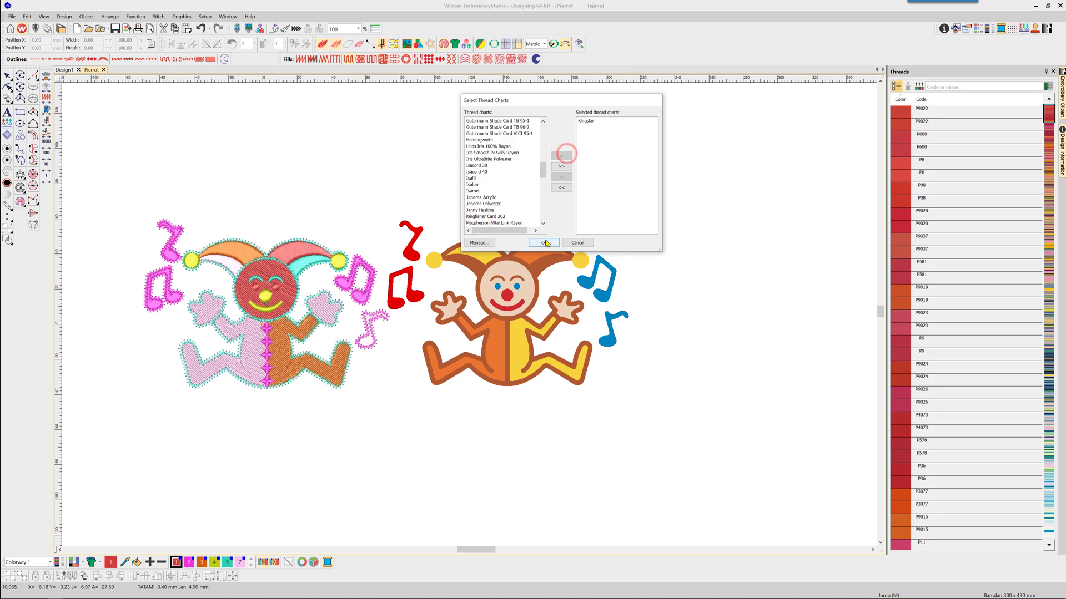
{"action": "left_click", "coordinate": [544, 243]}
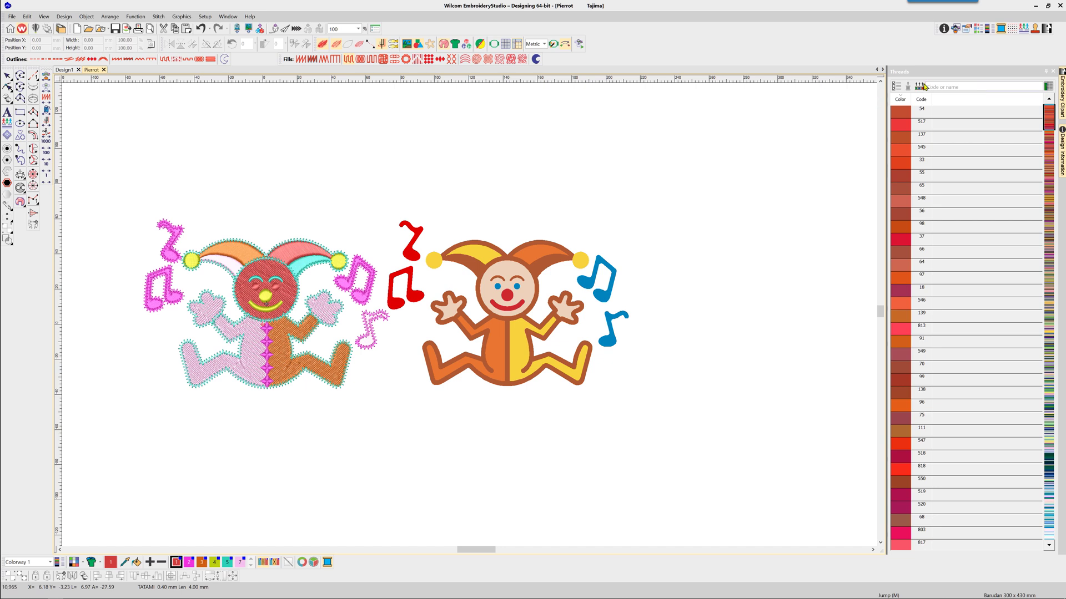
{"action": "left_click", "coordinate": [922, 86]}
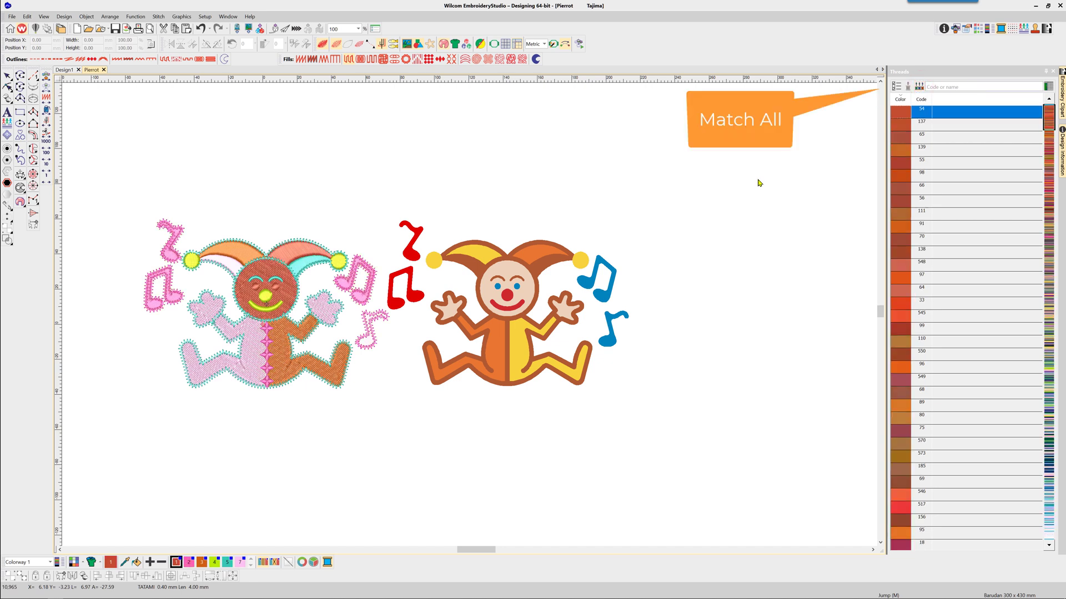